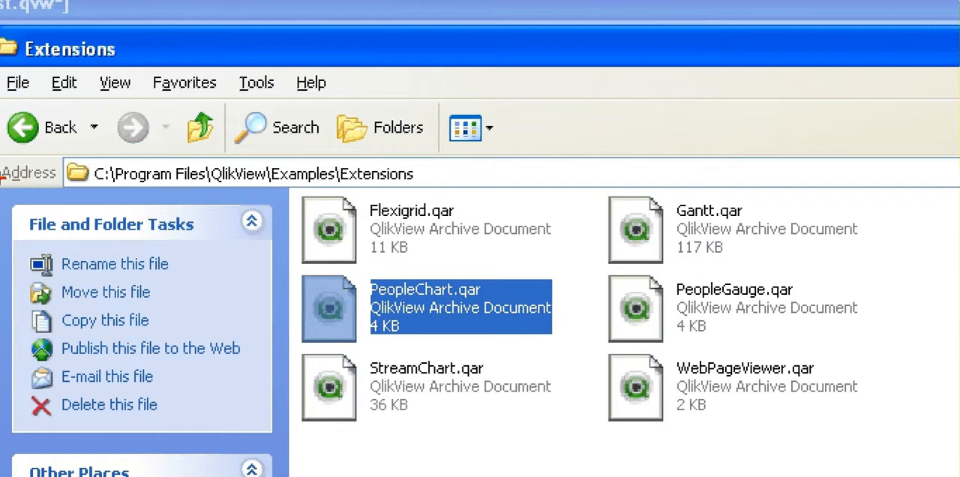
pyautogui.moveTo(114, 186)
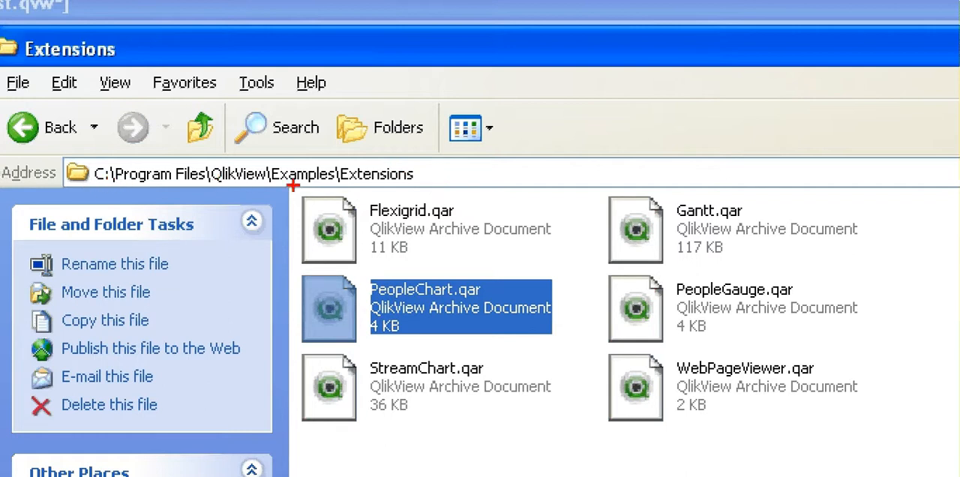
pyautogui.moveTo(439, 166)
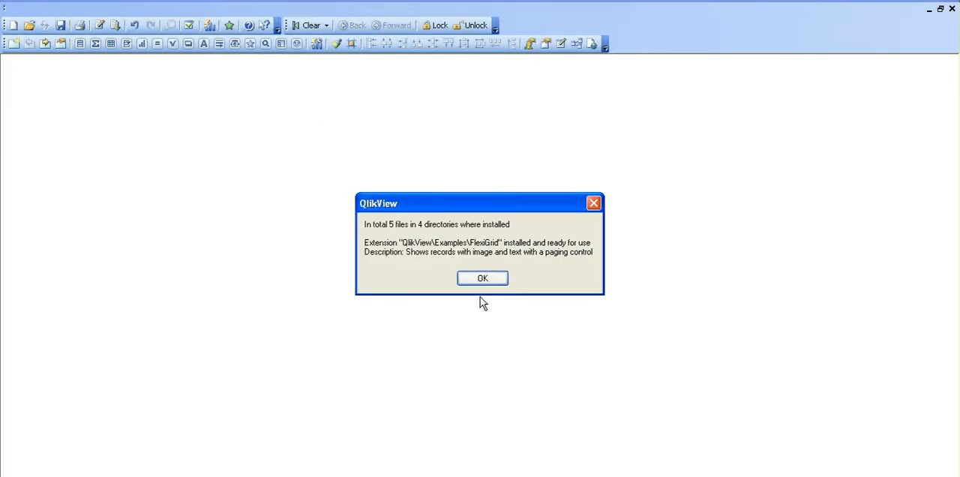
# Step: Confirm the FlexiGrid and PeopleChart extension installation messages with OK
pyautogui.click(482, 278)
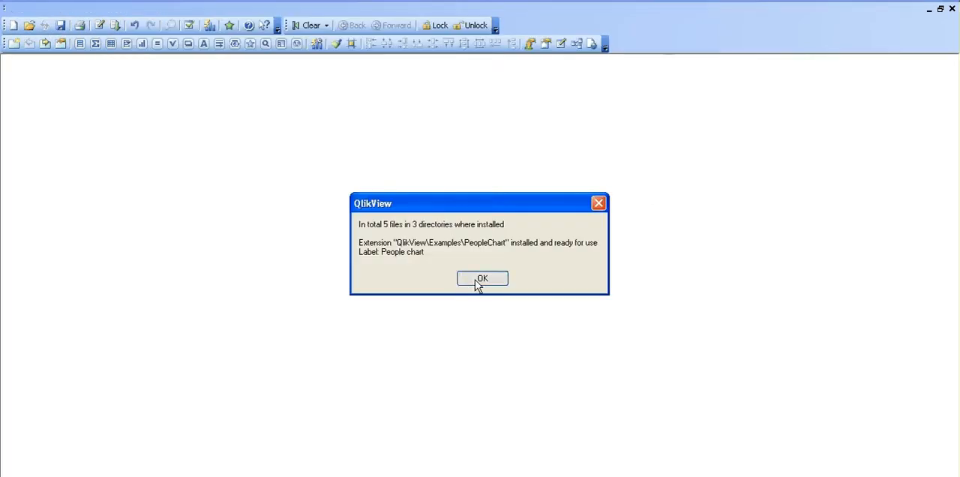
pyautogui.click(483, 278)
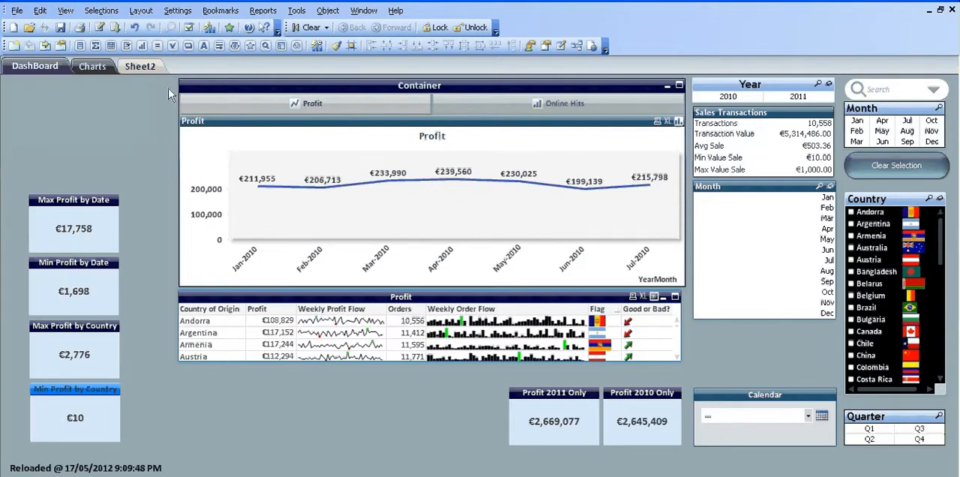
pyautogui.moveTo(259, 138)
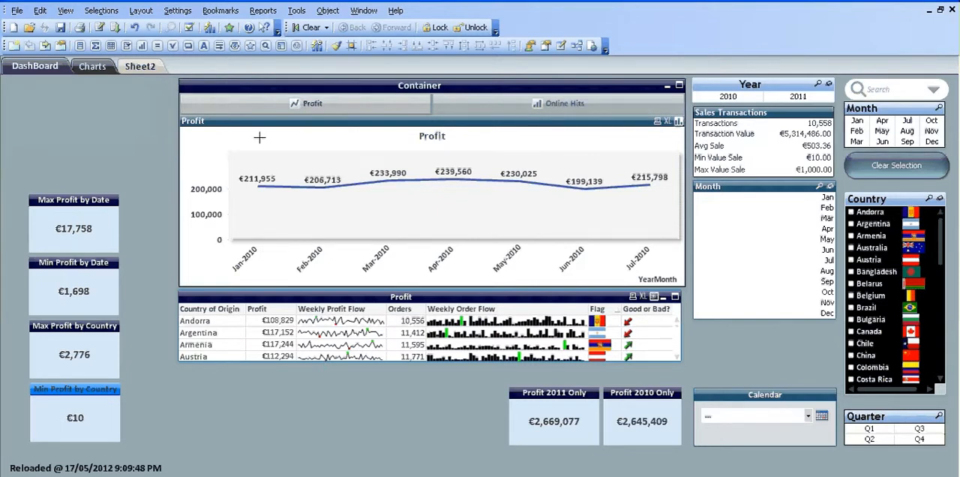
pyautogui.moveTo(319, 163)
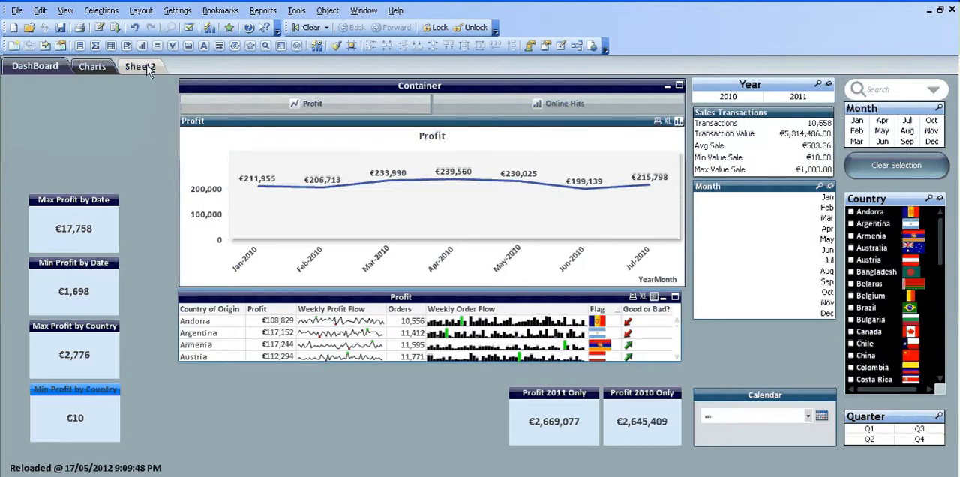
# Step: Switch to Sheet2 and enable WebView from the View menu so the Stream Chart renders
pyautogui.click(143, 67)
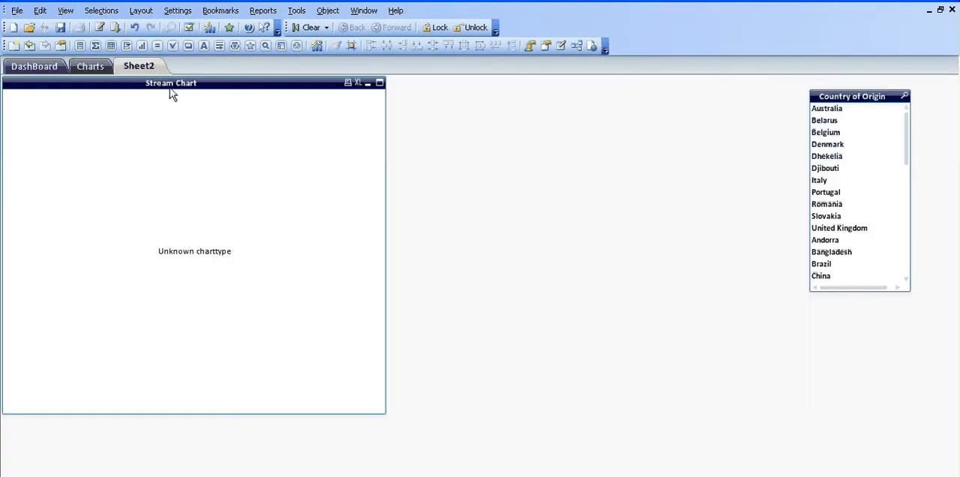
pyautogui.moveTo(229, 100)
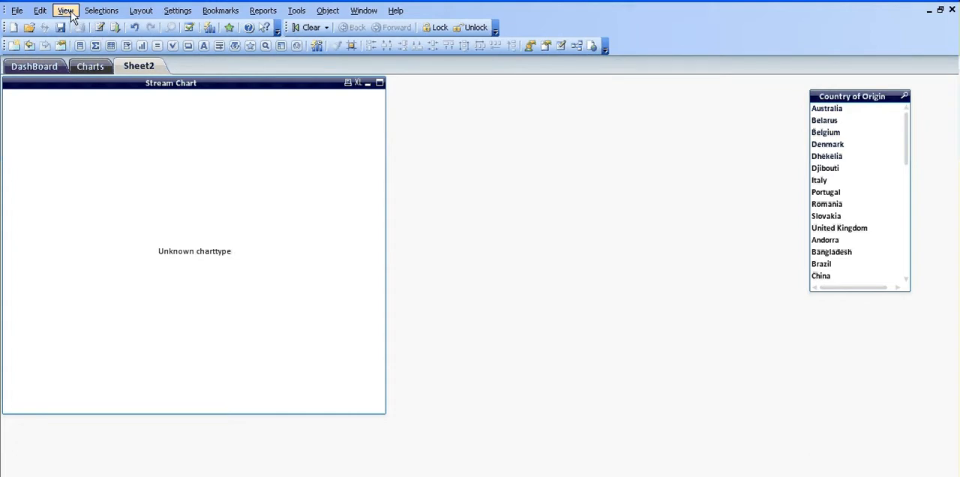
pyautogui.click(58, 11)
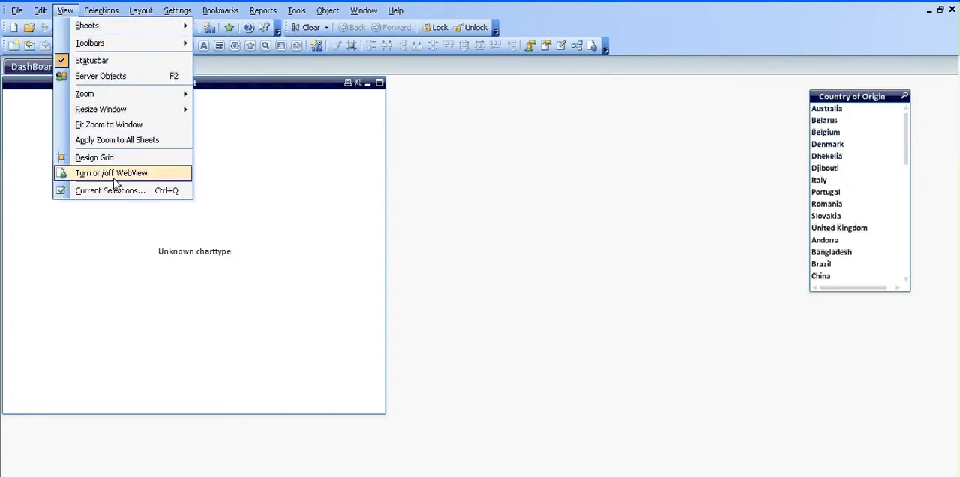
pyautogui.click(110, 174)
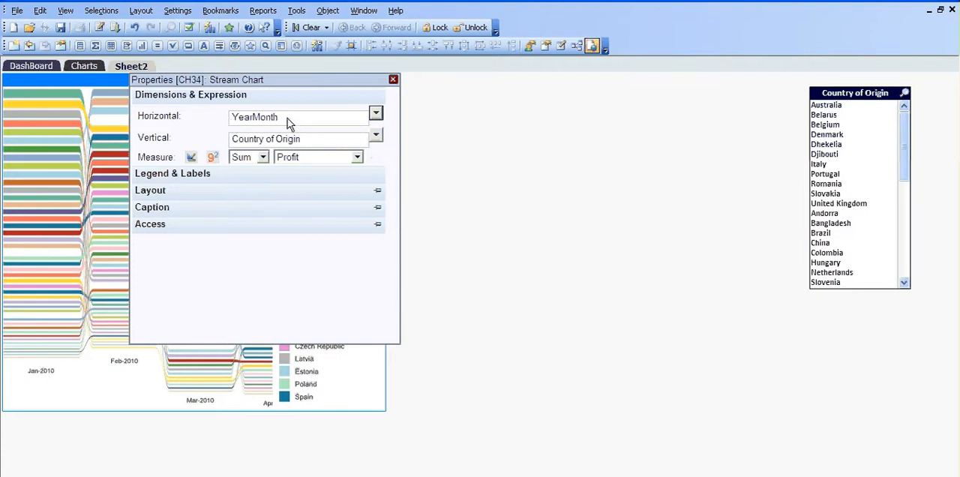
pyautogui.moveTo(250, 160)
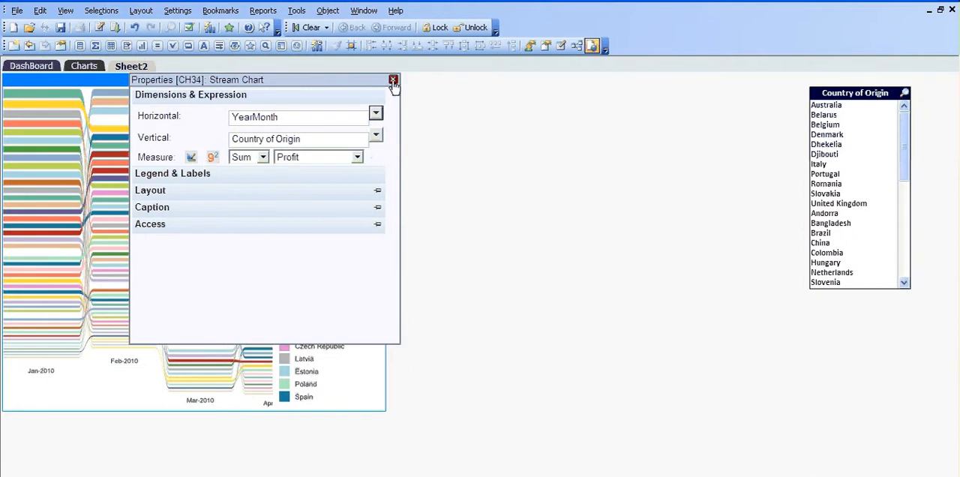
# Step: Close the Stream Chart properties, leaving profit by country over YearMonth displayed
pyautogui.click(390, 80)
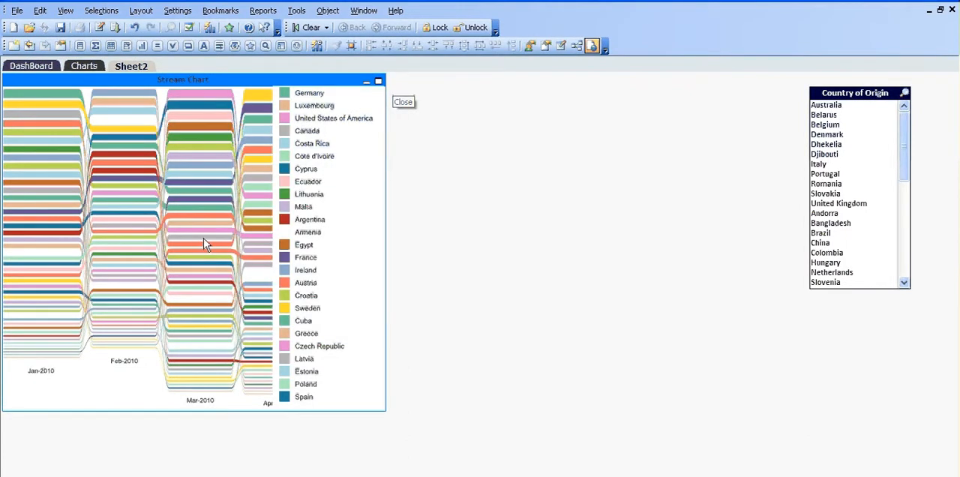
pyautogui.click(65, 11)
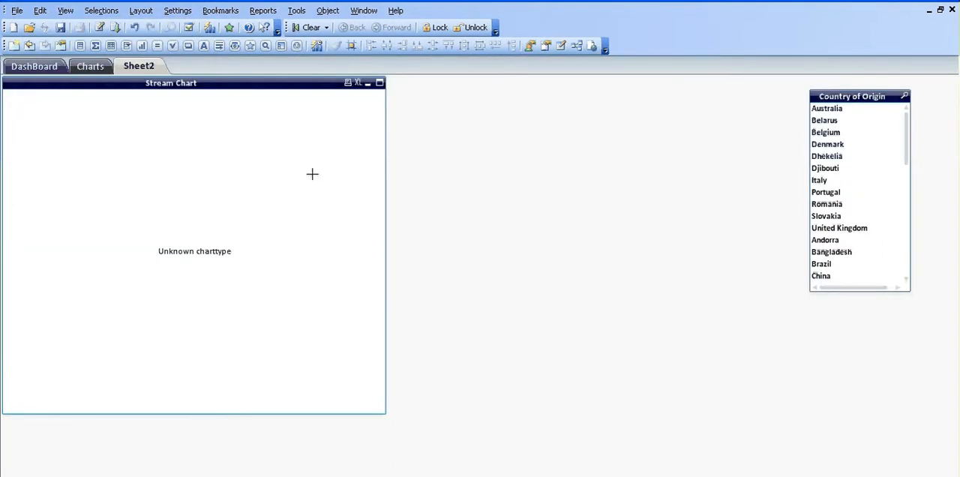
pyautogui.moveTo(482, 145)
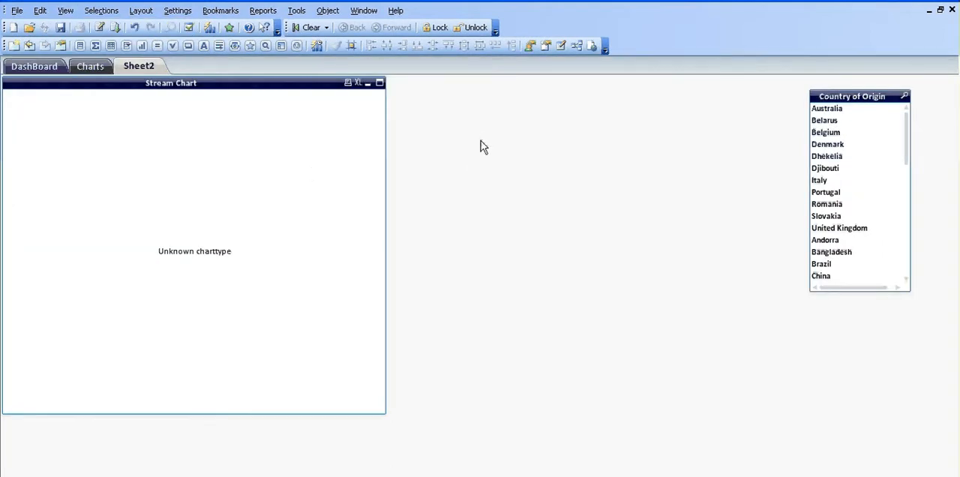
pyautogui.rightClick(483, 146)
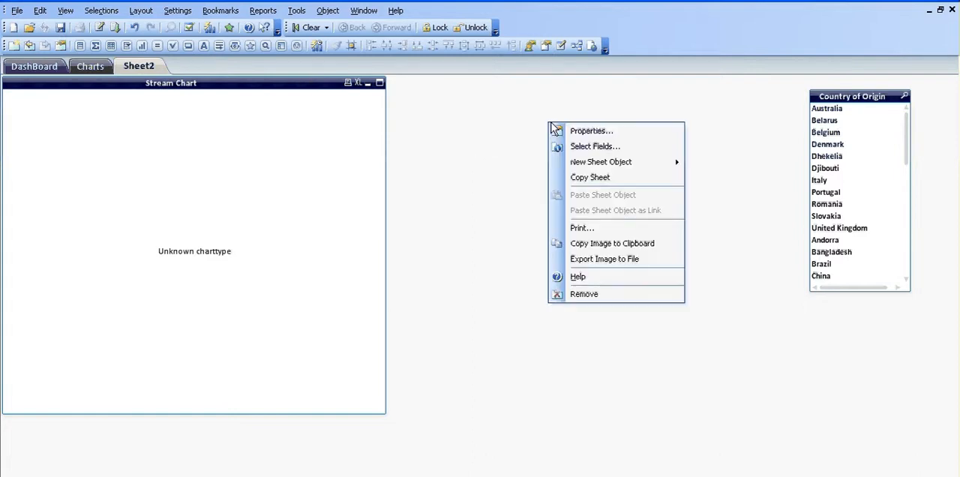
pyautogui.click(68, 10)
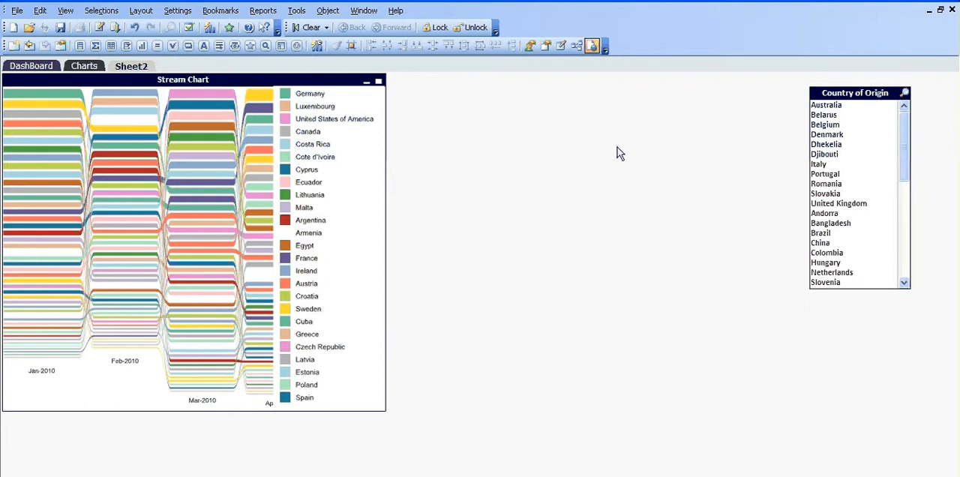
pyautogui.moveTo(625, 160)
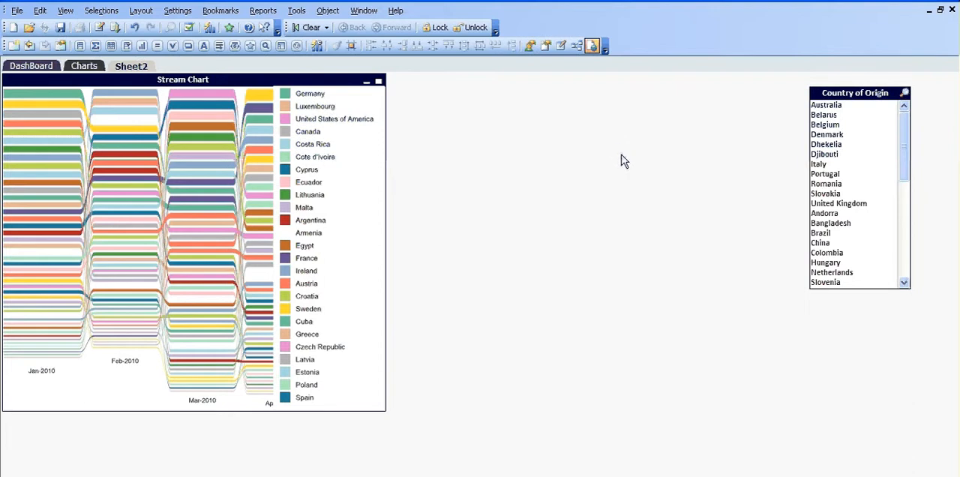
# Step: Add a Year list box (2010, 2011) and a CyclicDate object via New Sheet Object
pyautogui.rightClick(624, 160)
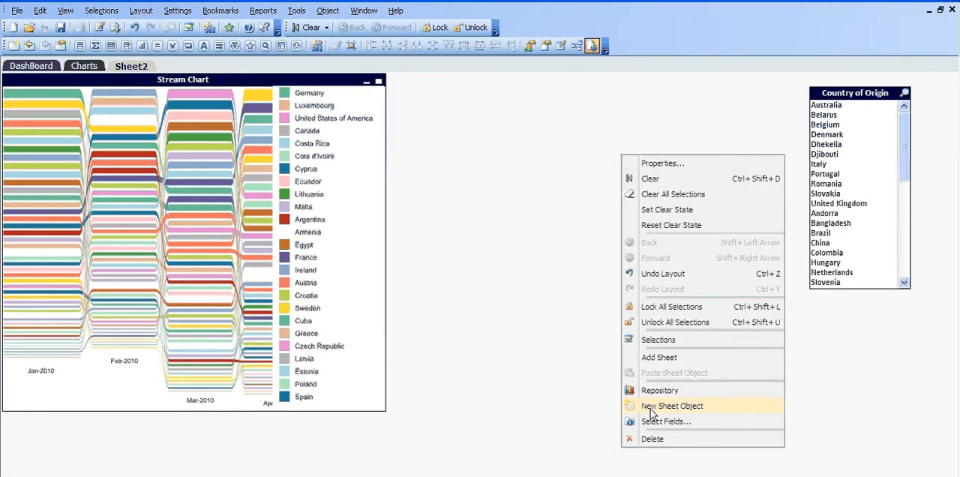
pyautogui.moveTo(661, 409)
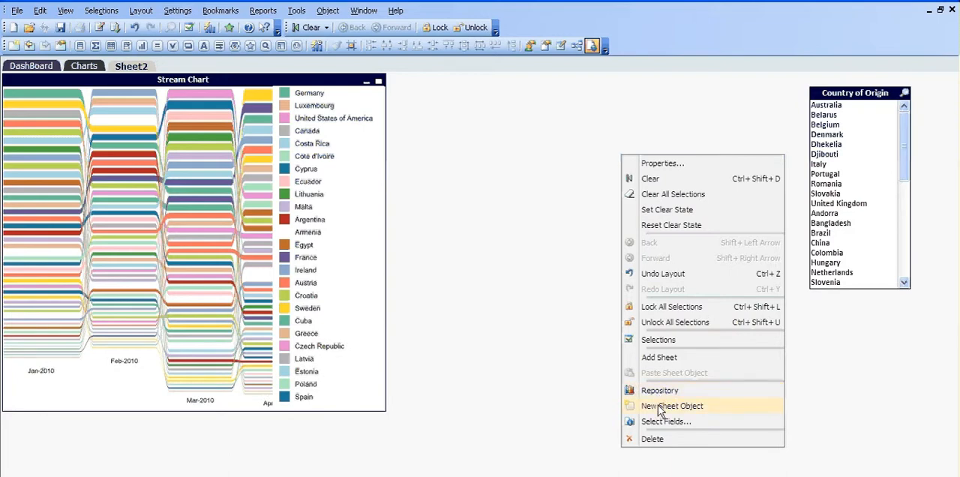
pyautogui.click(675, 406)
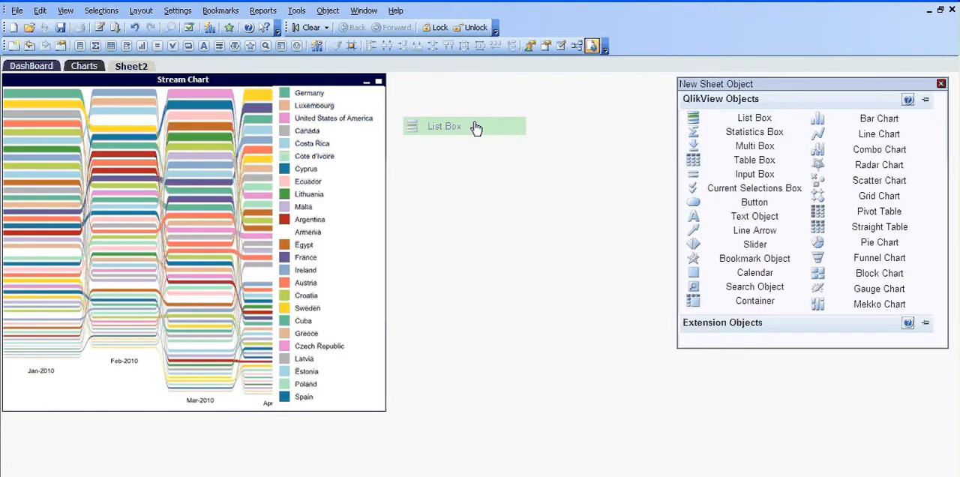
pyautogui.click(463, 126)
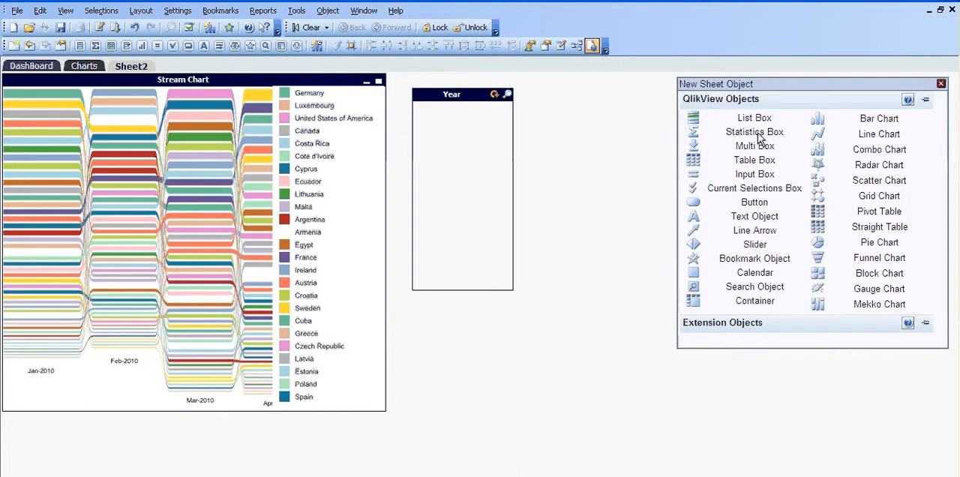
pyautogui.click(753, 131)
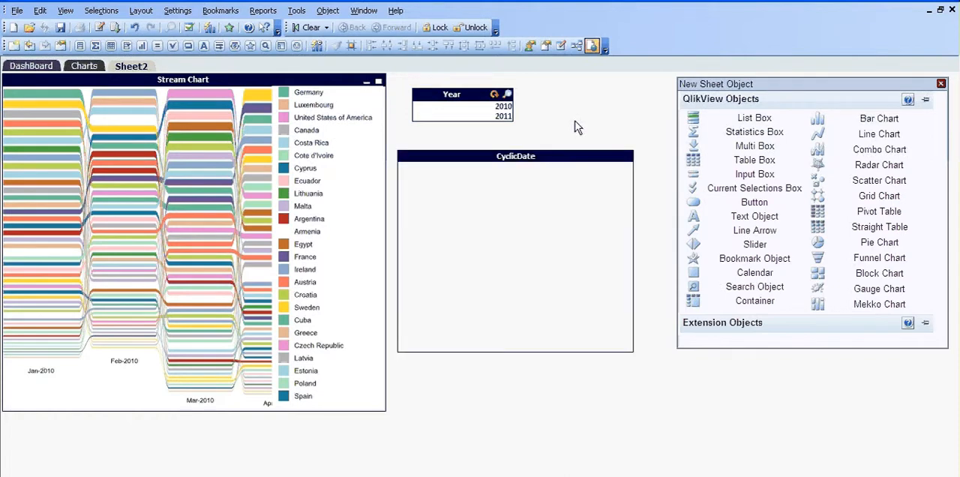
pyautogui.moveTo(636, 117)
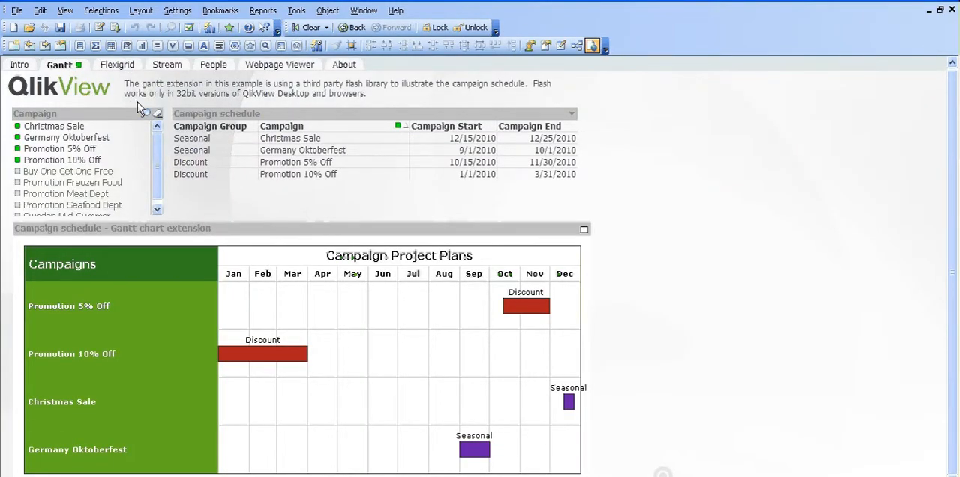
pyautogui.moveTo(122, 79)
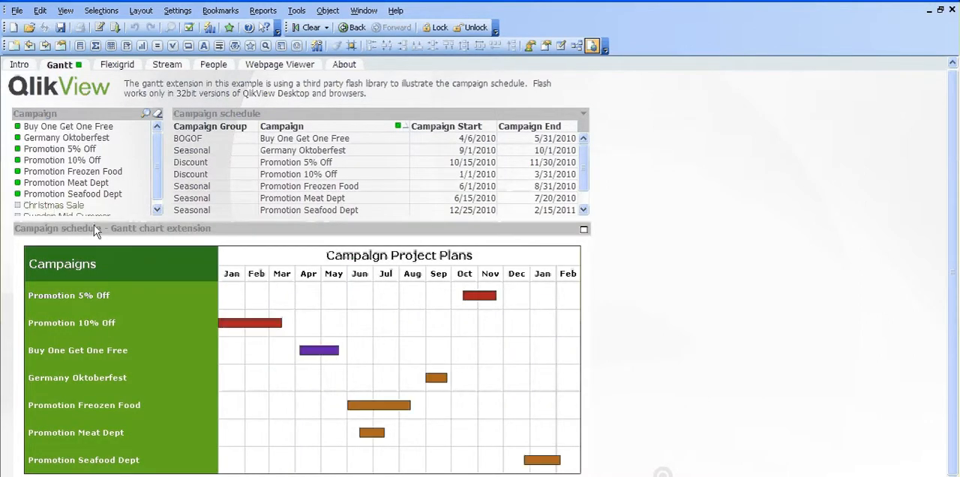
# Step: Disable WebView from the View menu so the Gantt chart shows 'Unknown charttype'
pyautogui.click(68, 11)
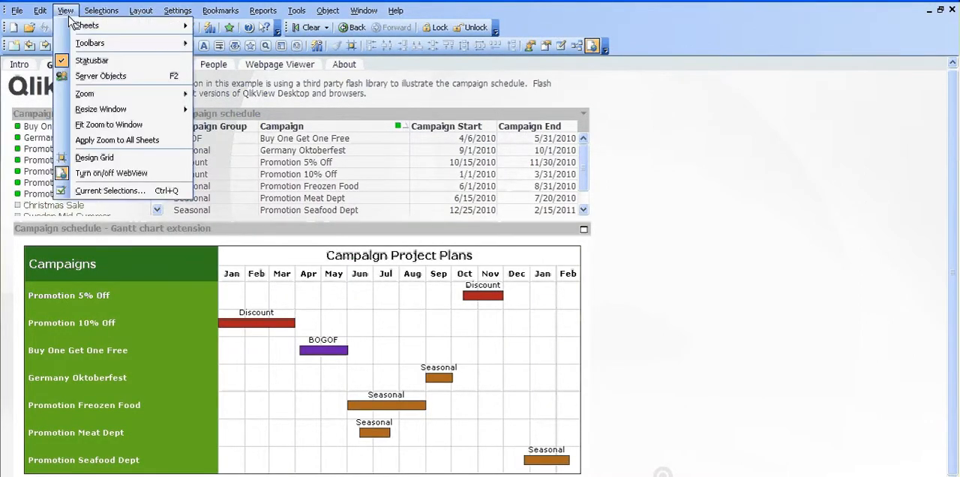
pyautogui.moveTo(111, 173)
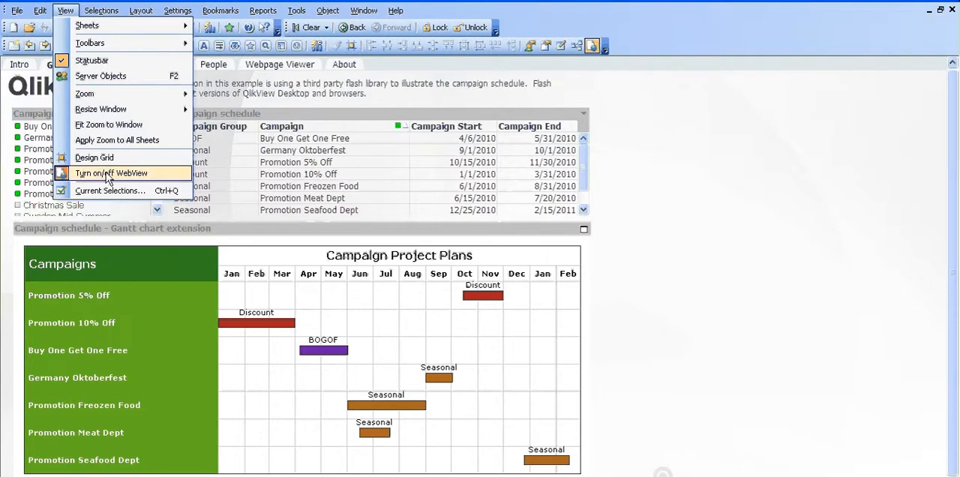
pyautogui.click(111, 174)
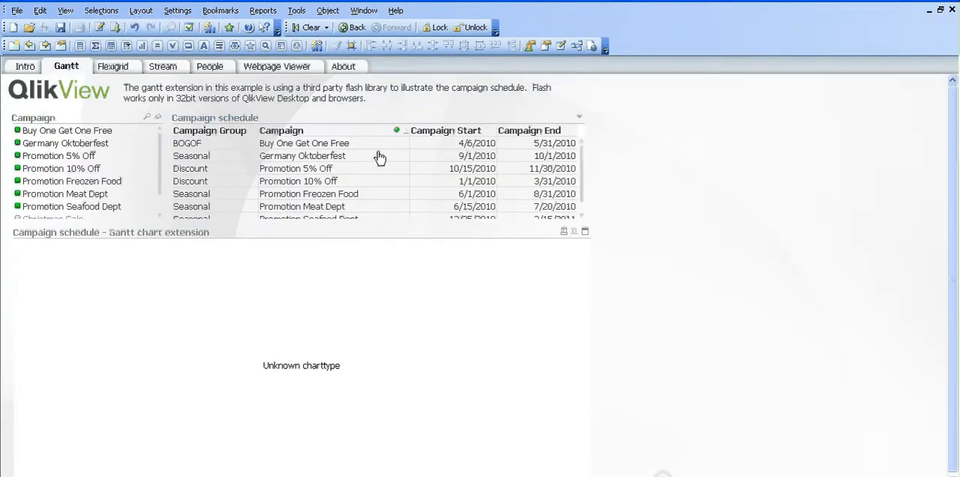